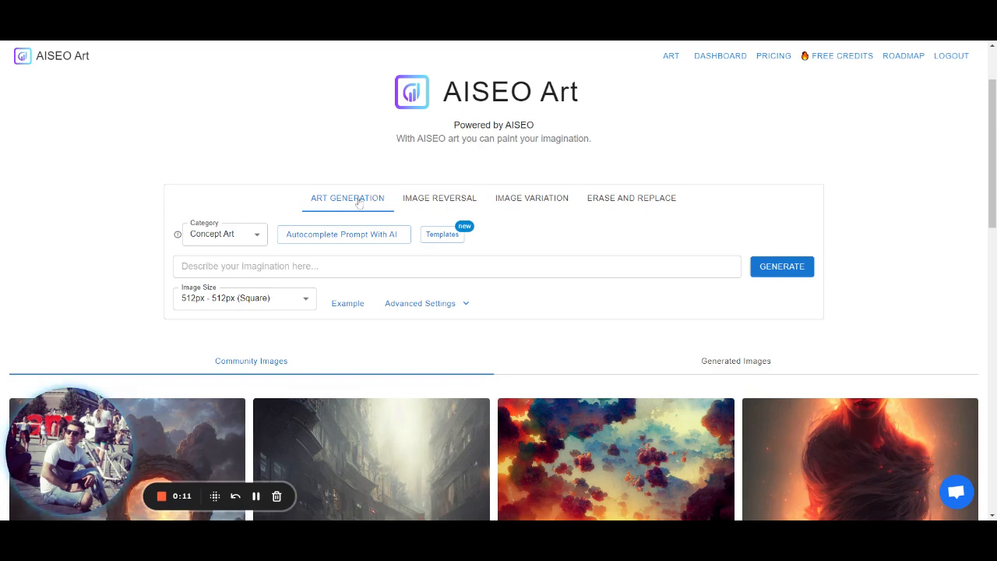
mouse_move(538, 206)
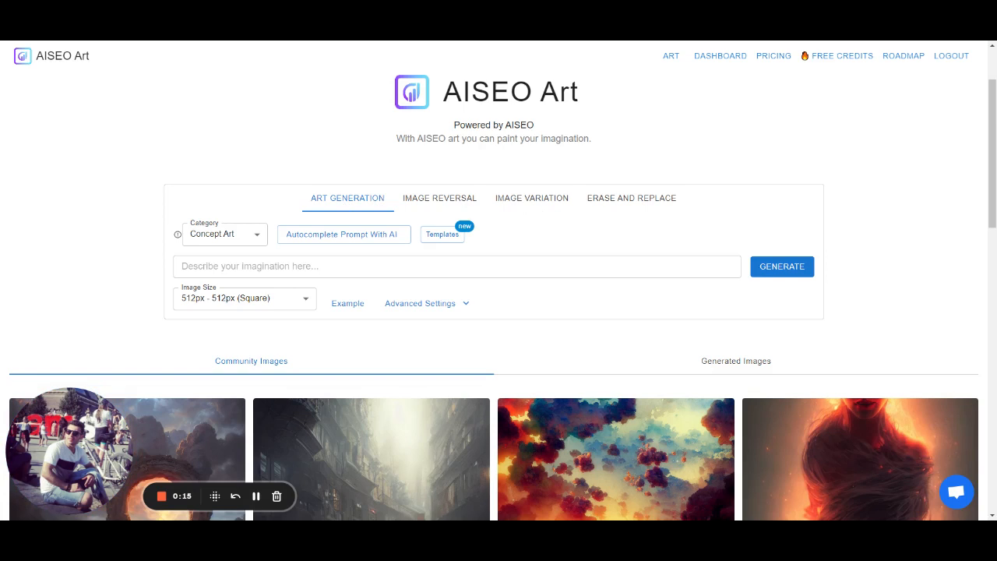
mouse_move(620, 203)
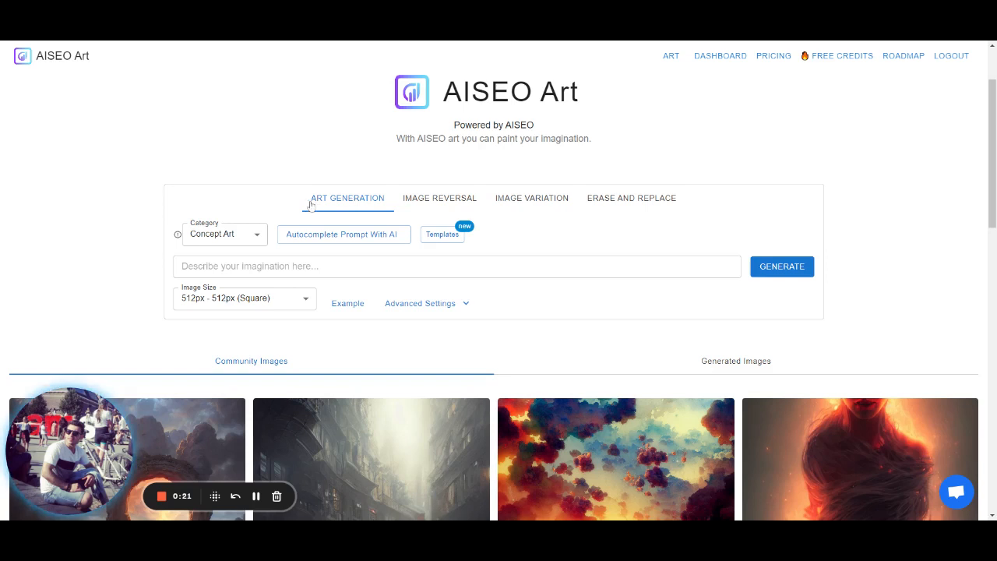
mouse_move(439, 209)
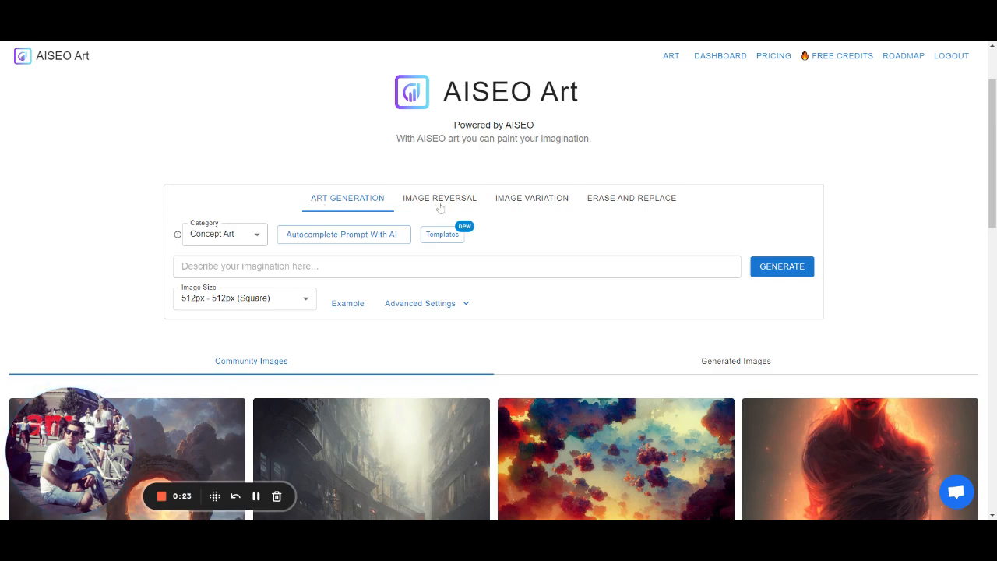
mouse_move(524, 207)
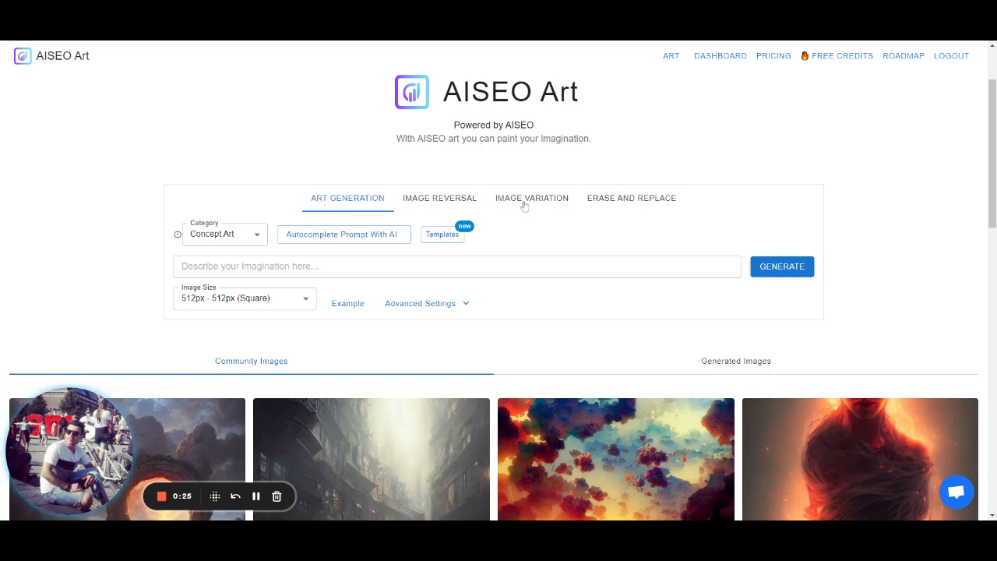
mouse_move(611, 209)
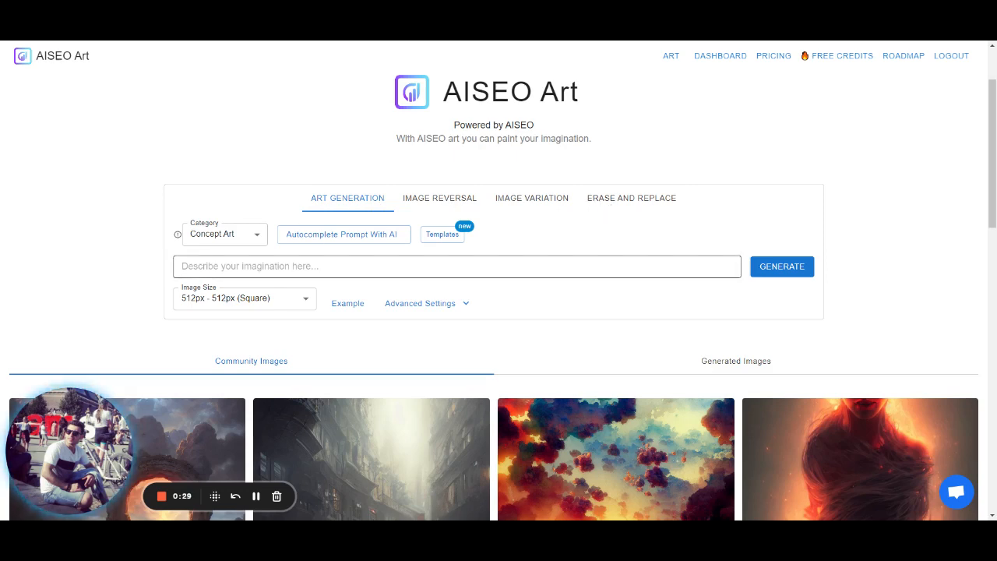
- Enter the prompt 'A man djing under the galaxy' in the description field
scroll(down, 3)
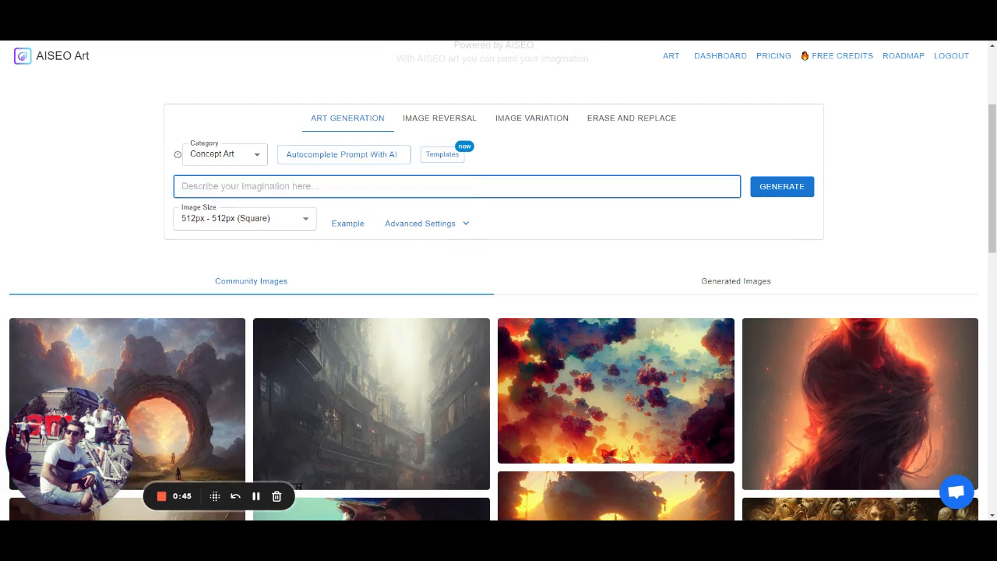
text(A man)
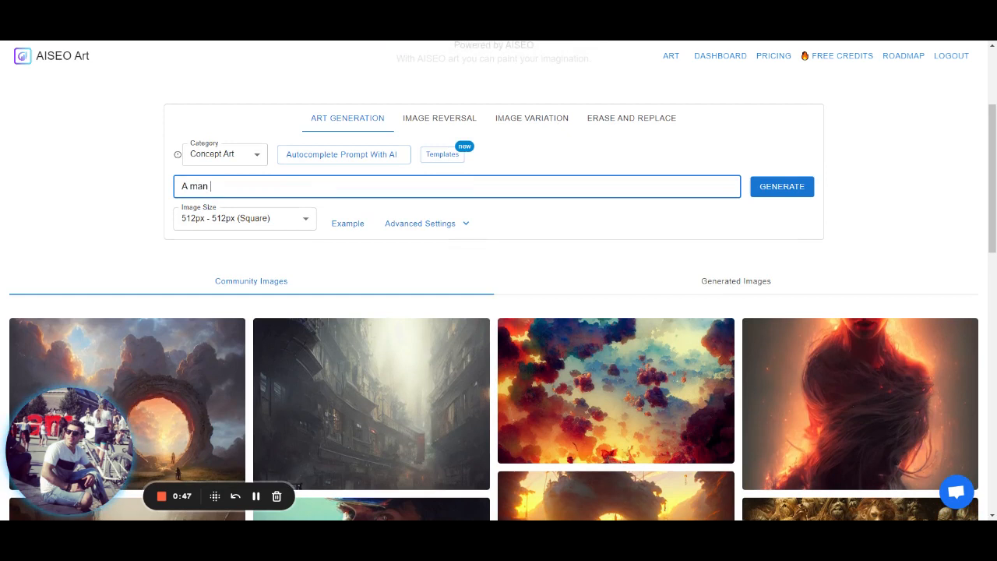
text(djing un)
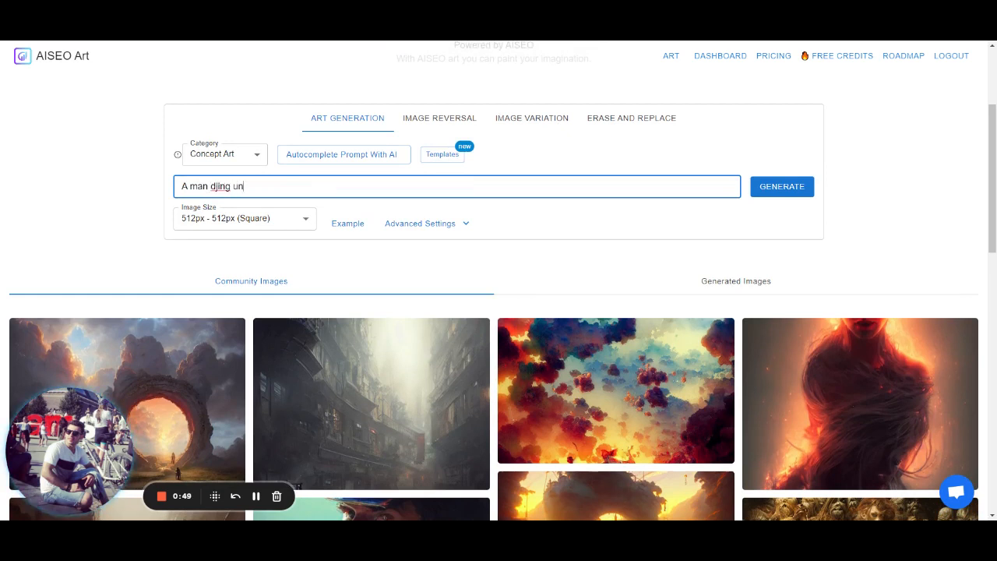
text(der)
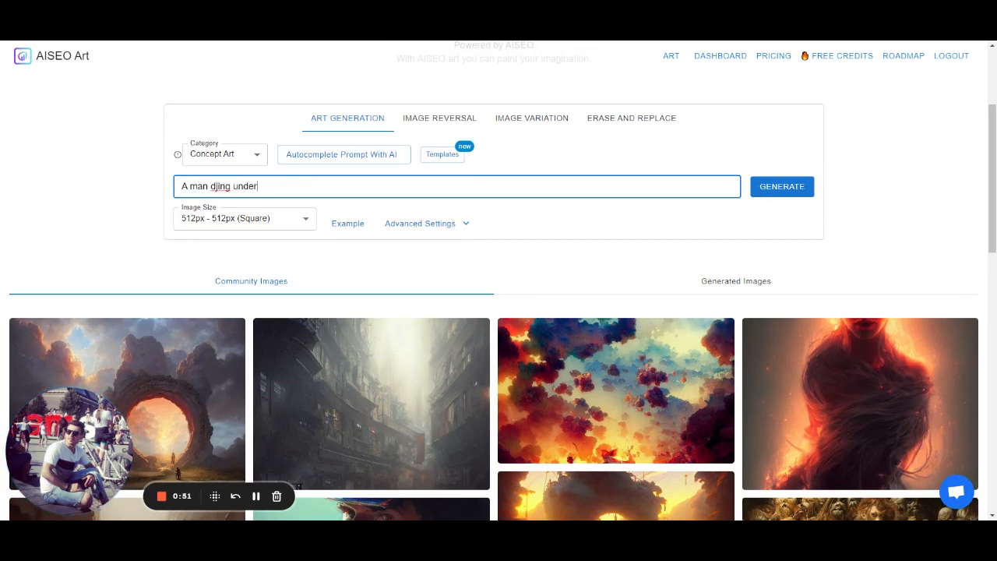
text(the ga)
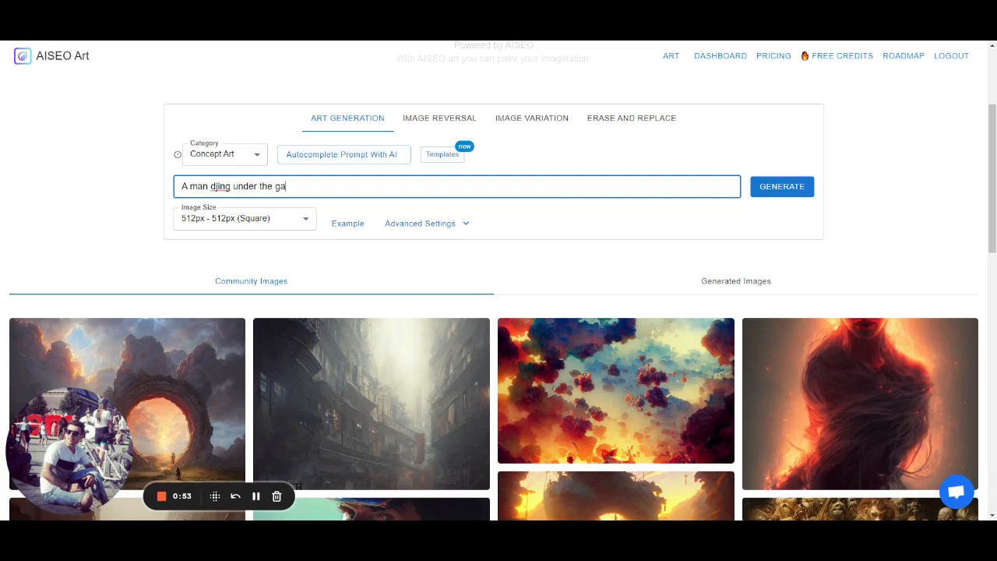
text(laxy)
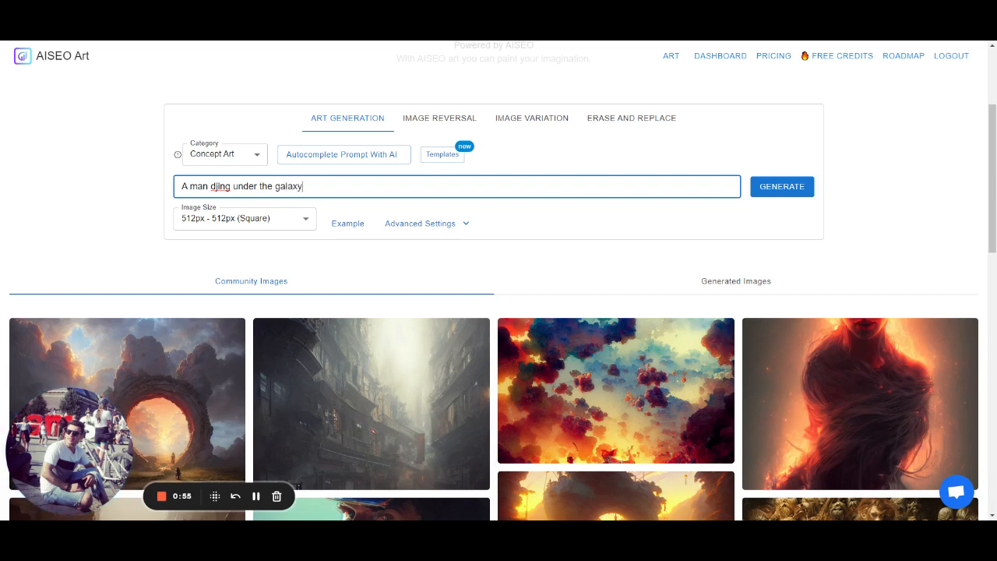
mouse_move(324, 212)
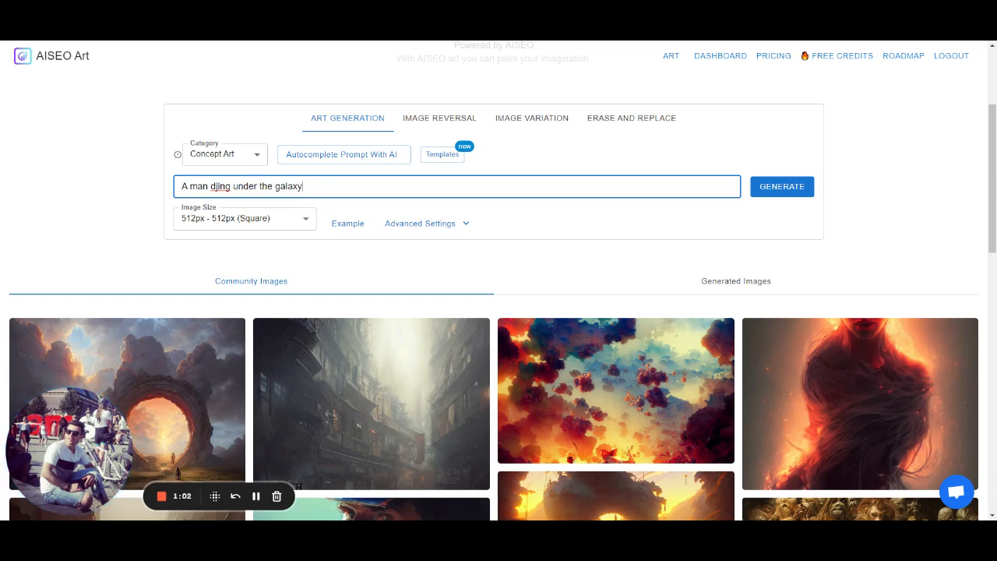
- Scroll through the Community Images grid of DJs in space down to the See More link
scroll(down, 3)
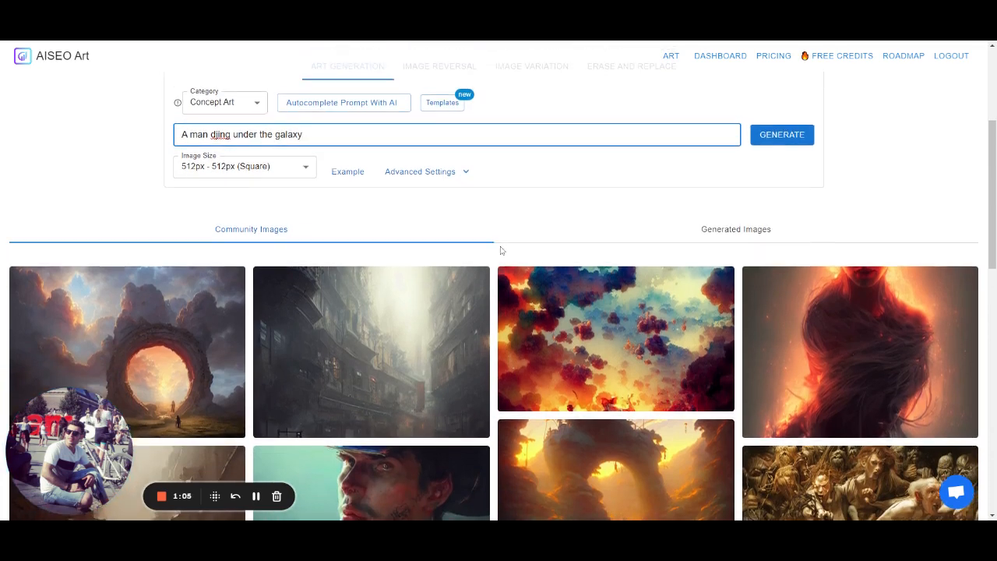
scroll(up, 3)
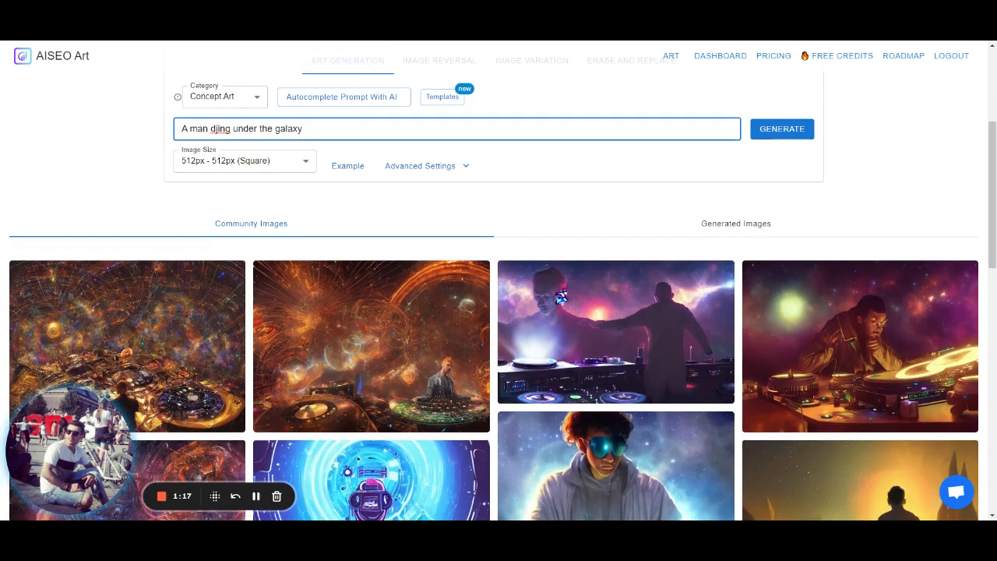
scroll(up, 3)
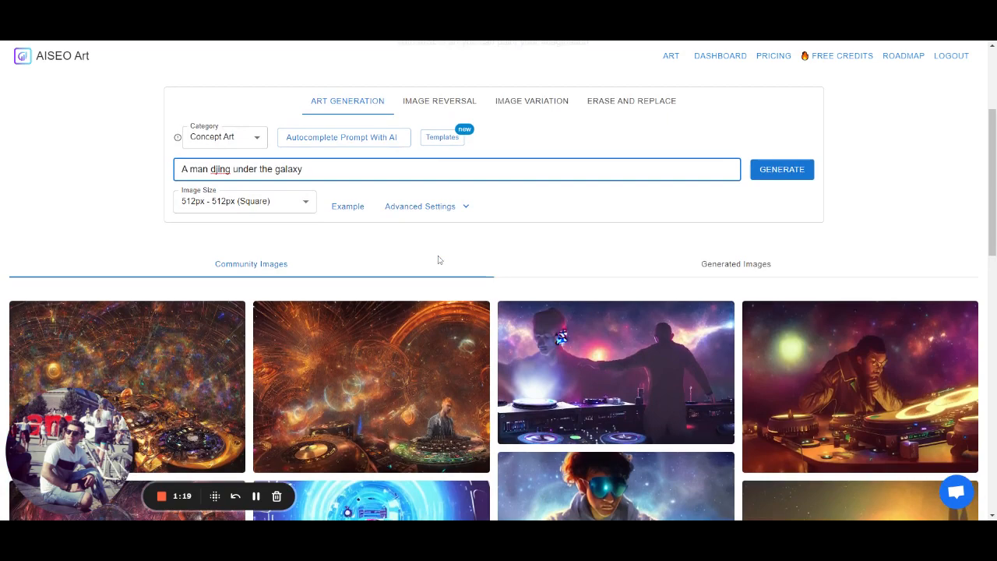
scroll(down, 3)
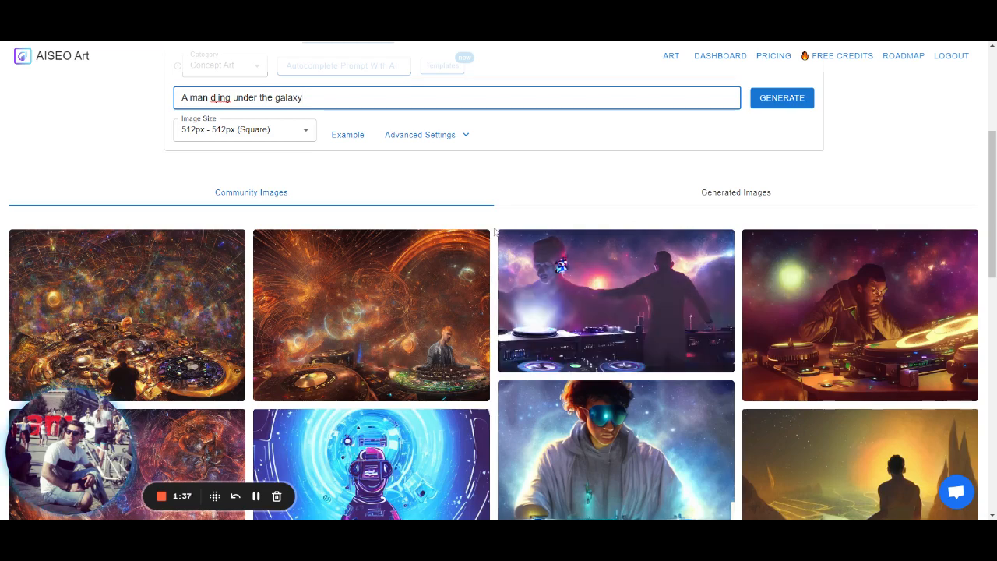
scroll(up, 3)
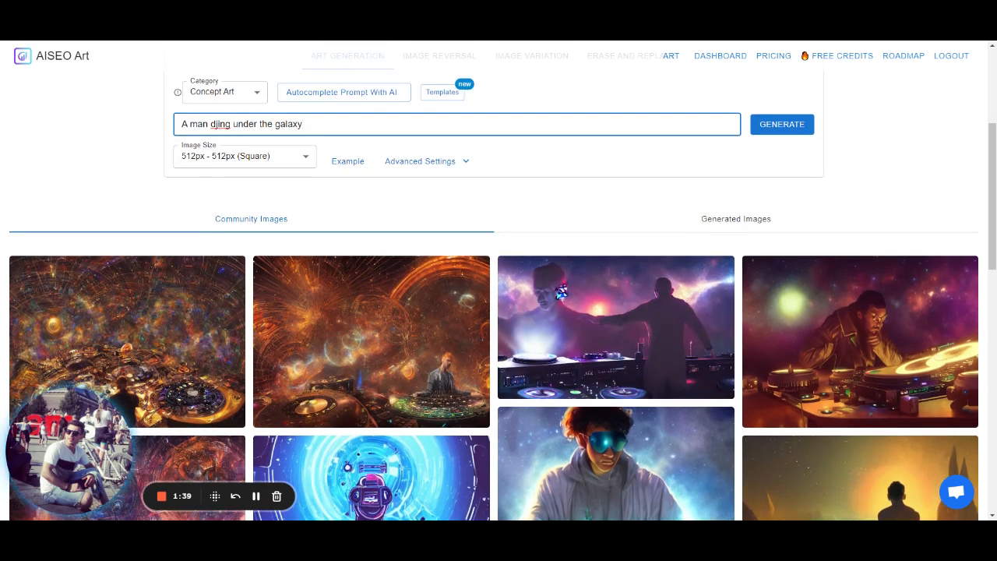
scroll(down, 3)
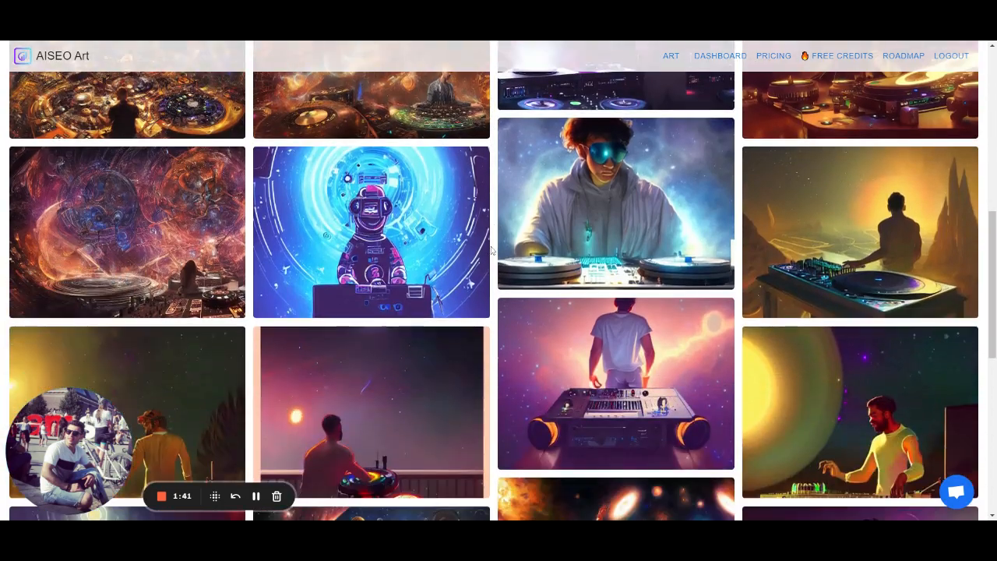
scroll(down, 3)
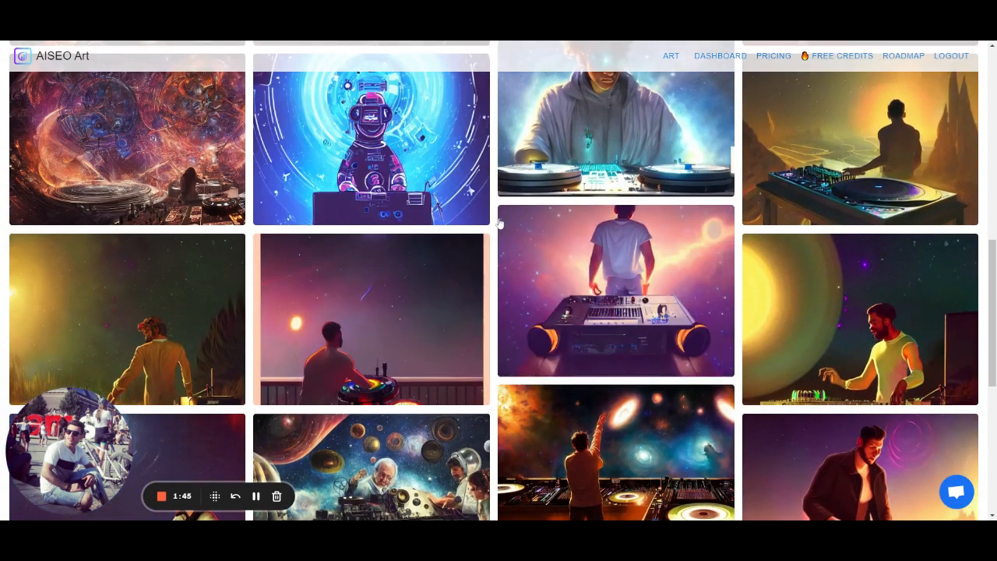
scroll(down, 3)
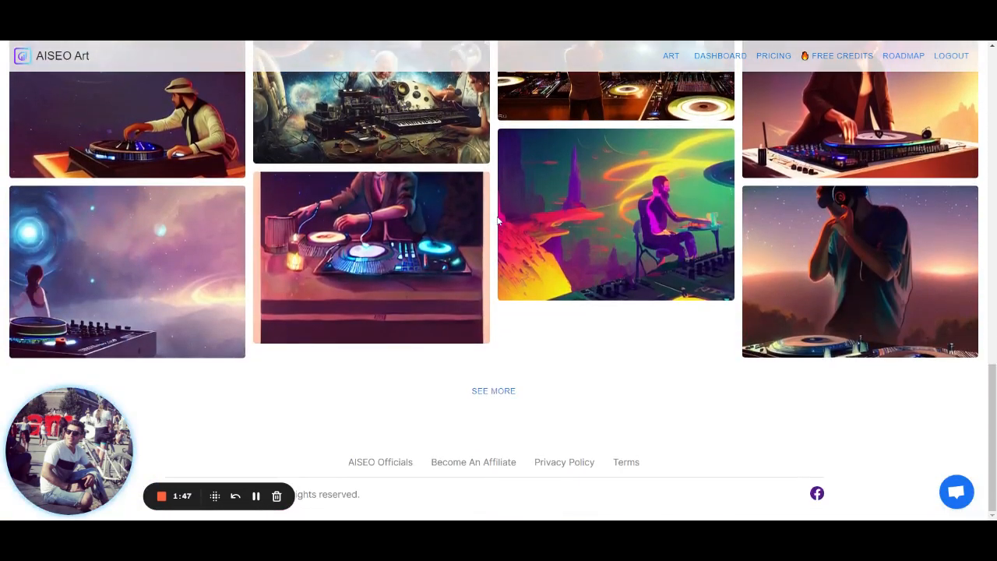
scroll(down, 3)
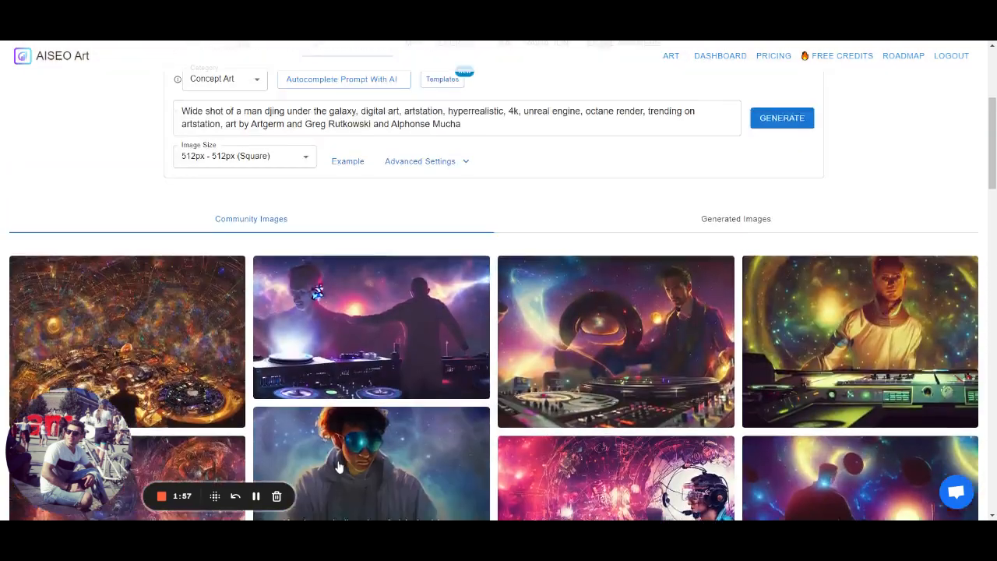
- Generate an image from the AI-expanded wide-shot galaxy DJ prompt
scroll(up, 3)
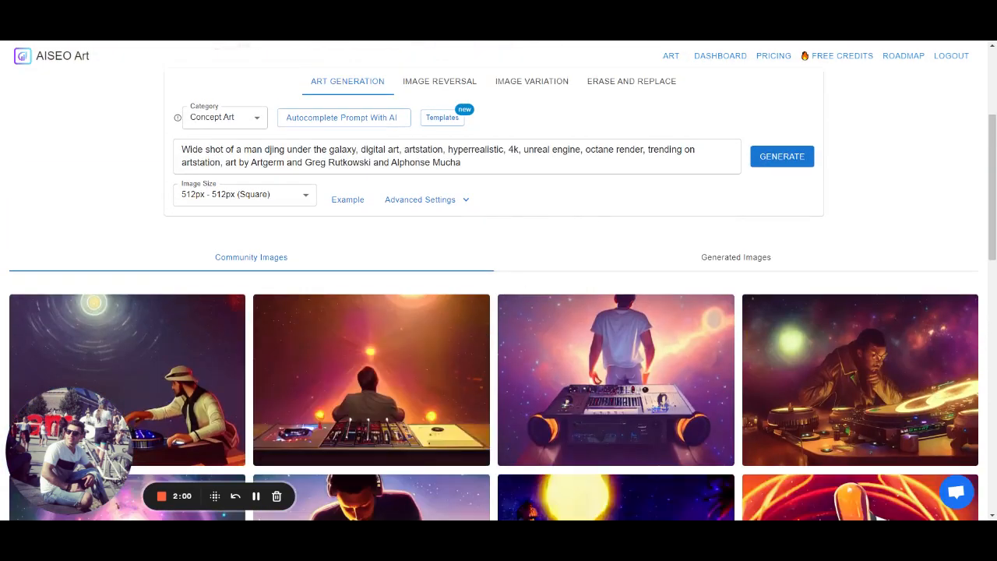
click(782, 156)
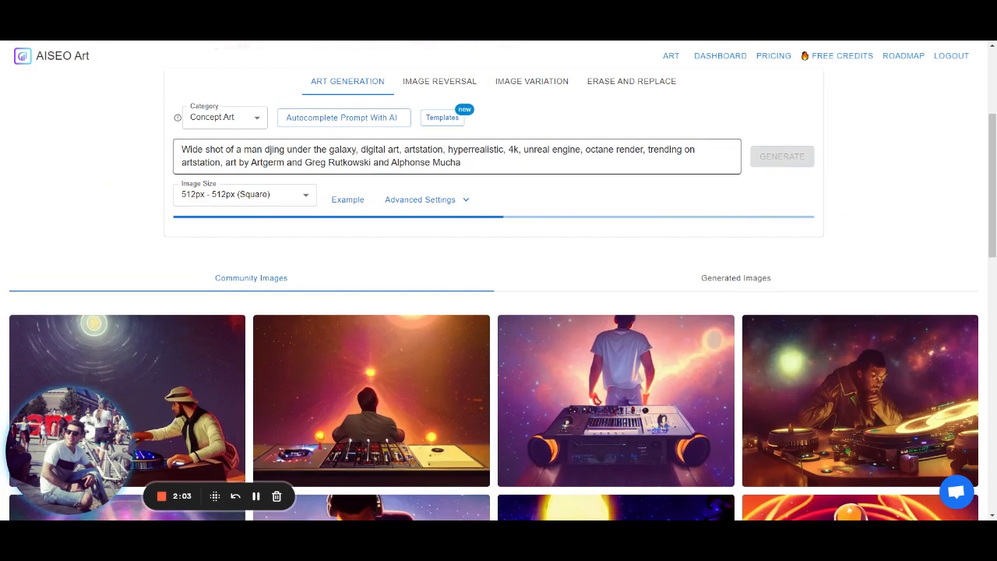
- View the bald galaxy DJ portrait, then generate a second version with a glowing console scene
click(782, 155)
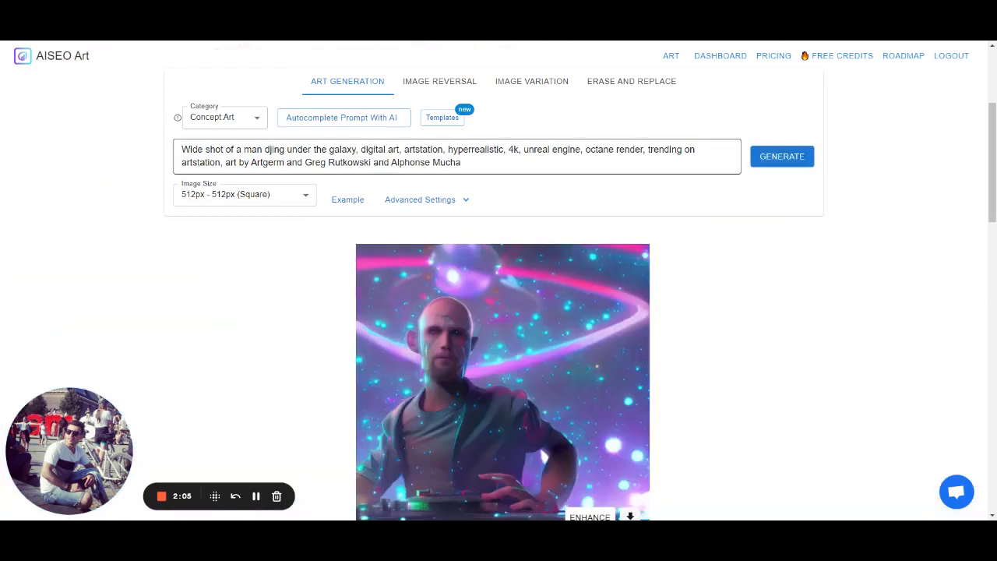
scroll(down, 3)
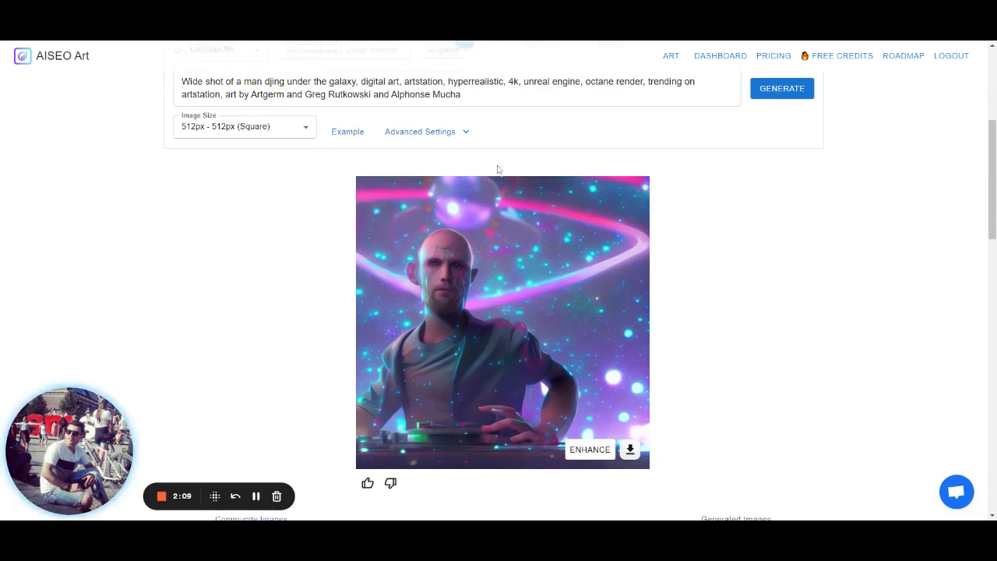
scroll(up, 3)
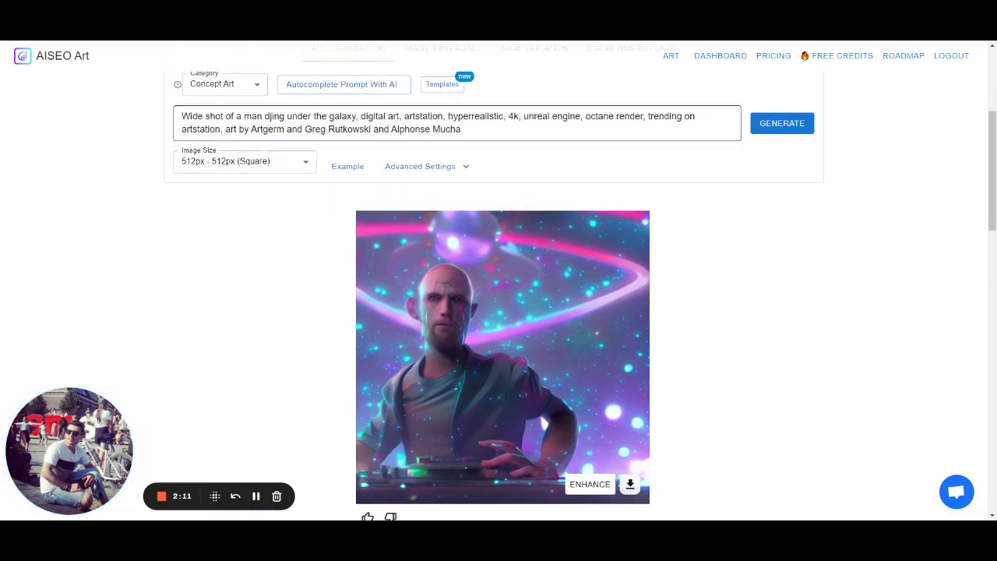
click(783, 123)
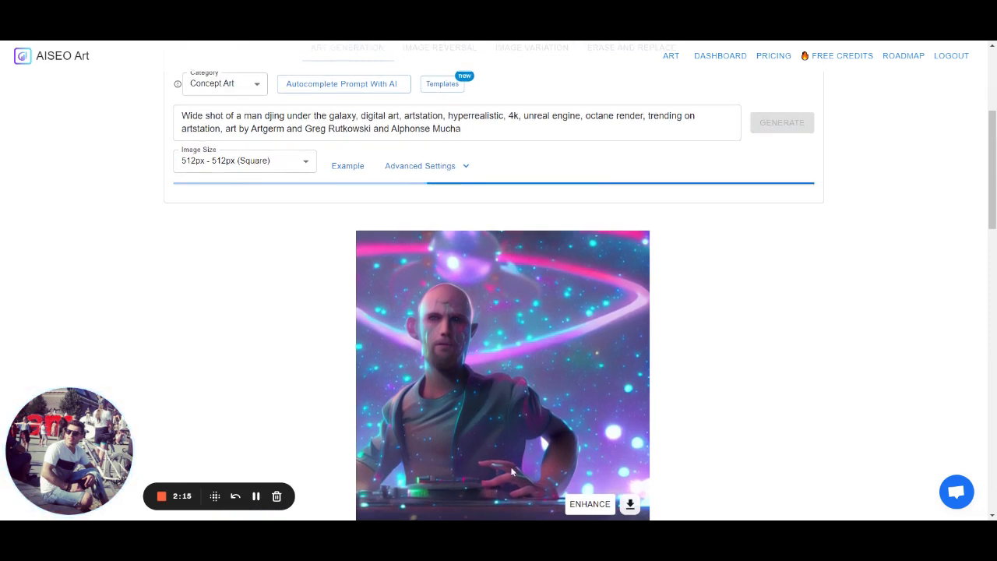
scroll(down, 3)
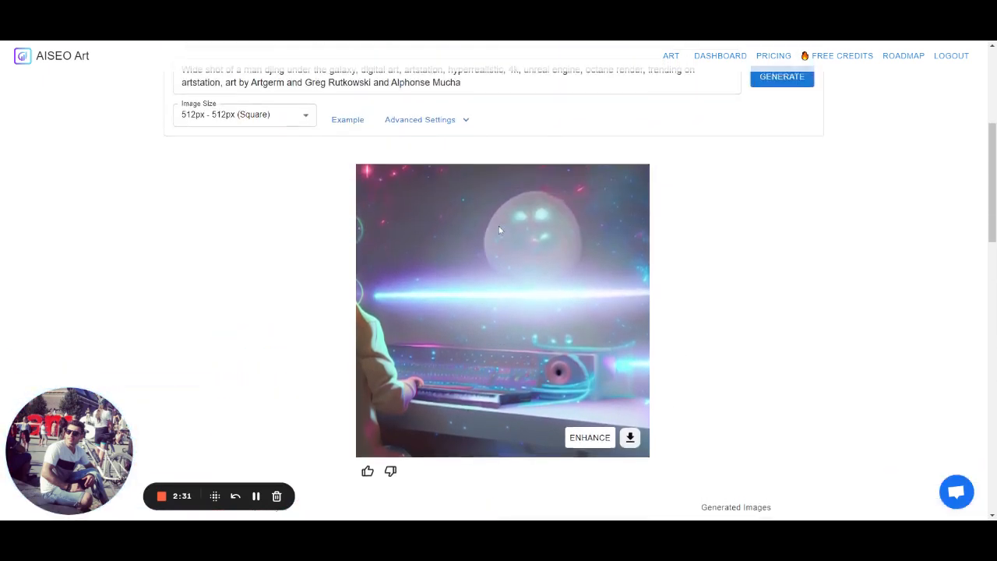
scroll(up, 3)
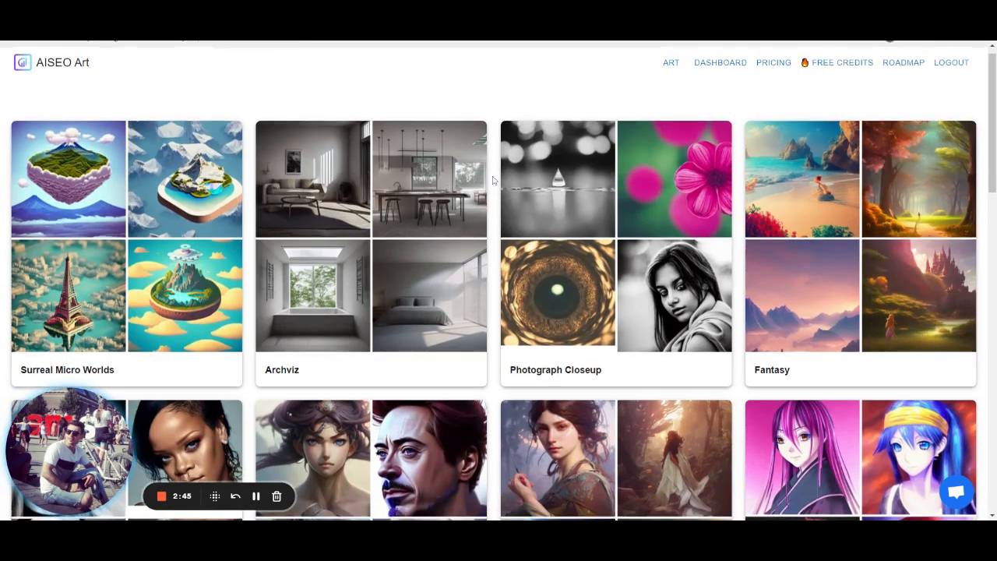
- Browse the template gallery with Surreal Micro Worlds, Archviz and Fantasy styles
scroll(down, 3)
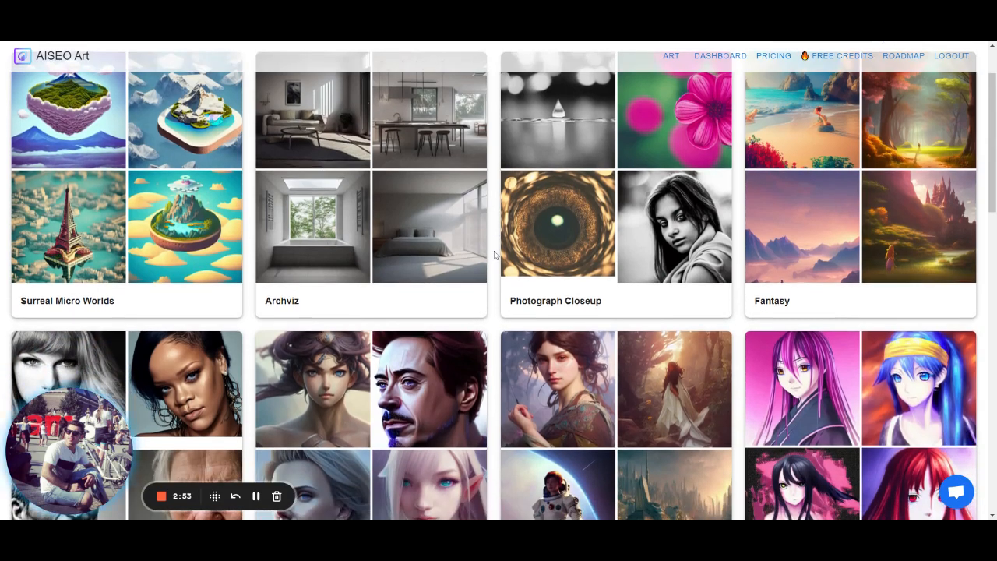
- Remix the 3D Character template so its tiny toy character prompt fills the generator
scroll(down, 3)
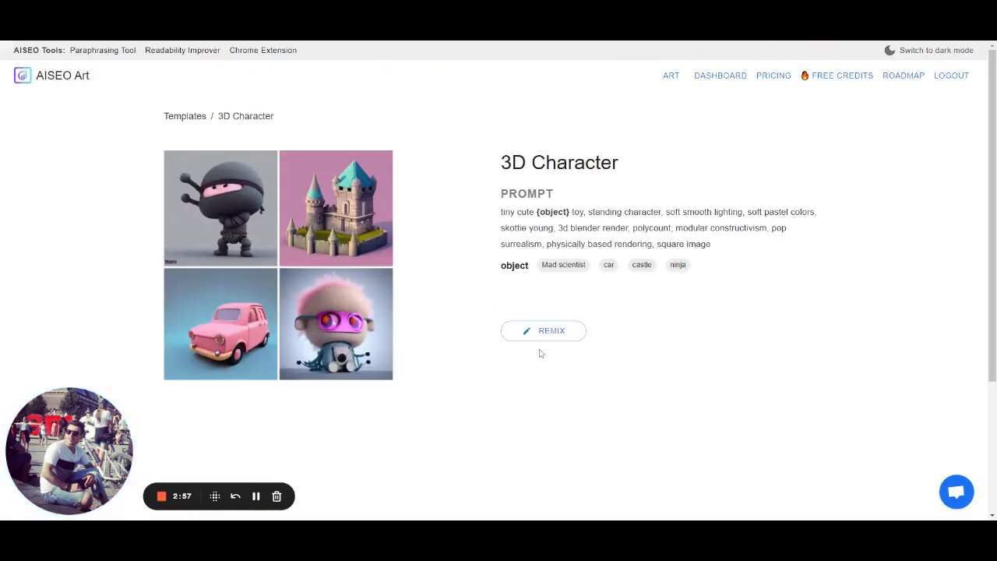
click(542, 331)
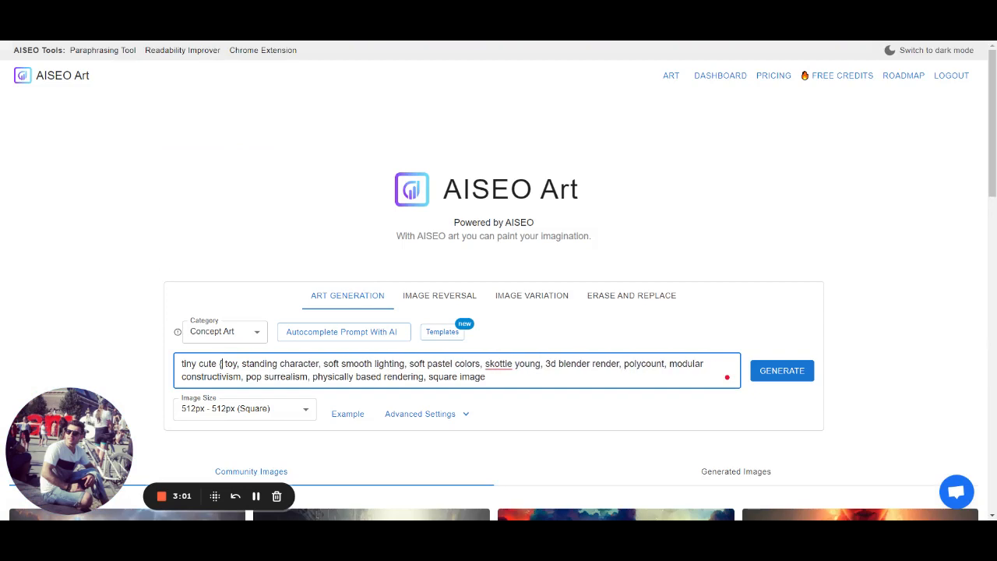
- Set the prompt object to 'car' and generate an orange toy car image
text(car)
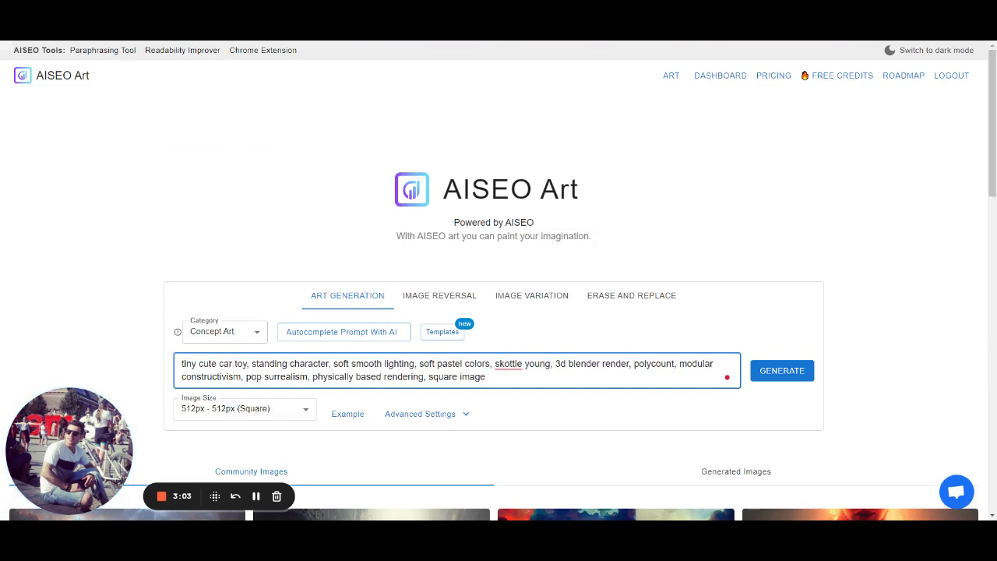
click(782, 371)
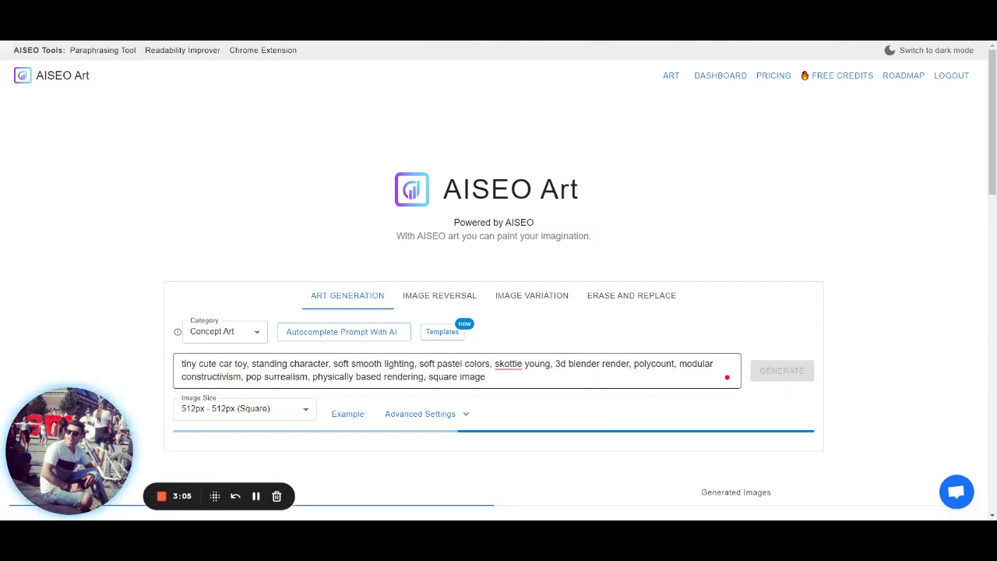
scroll(down, 3)
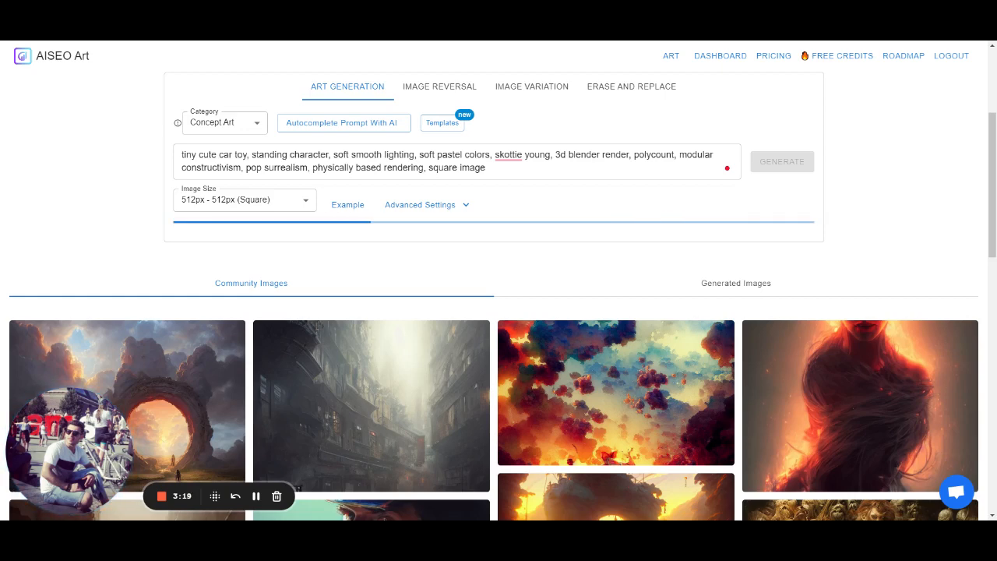
click(782, 160)
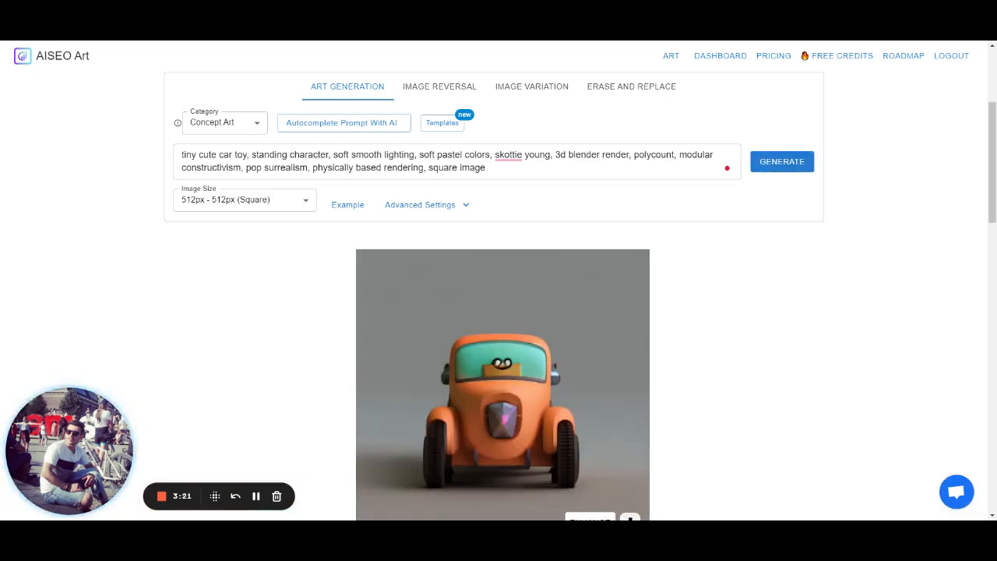
scroll(down, 3)
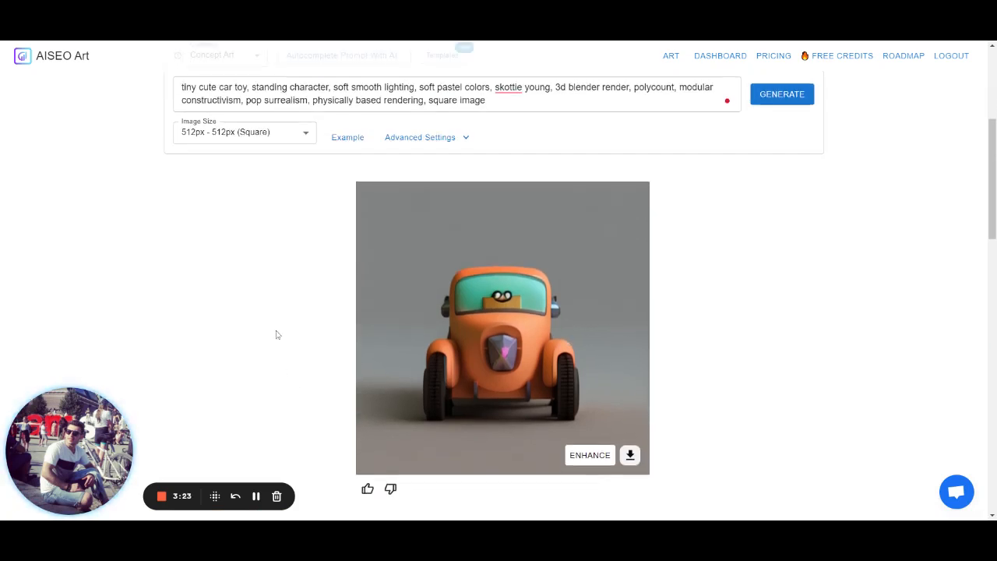
mouse_move(530, 310)
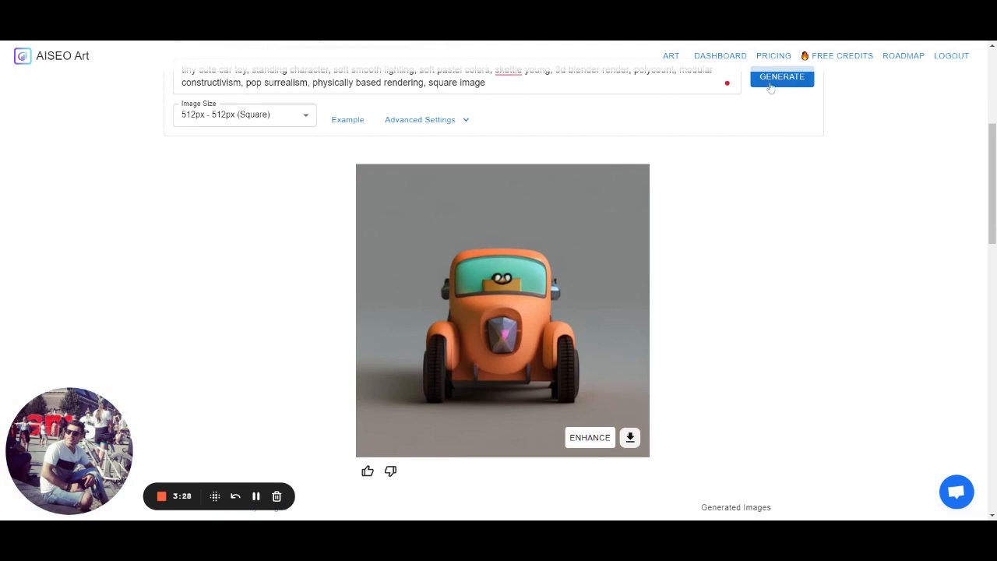
- Return to Community Images and generate another toy car, a pastel mint car with pink trim
scroll(down, 3)
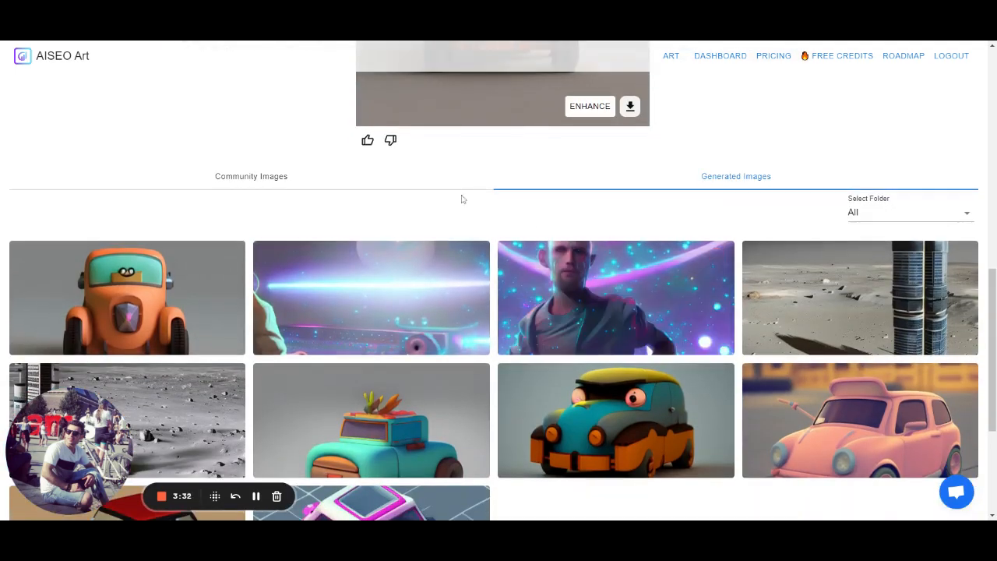
click(250, 176)
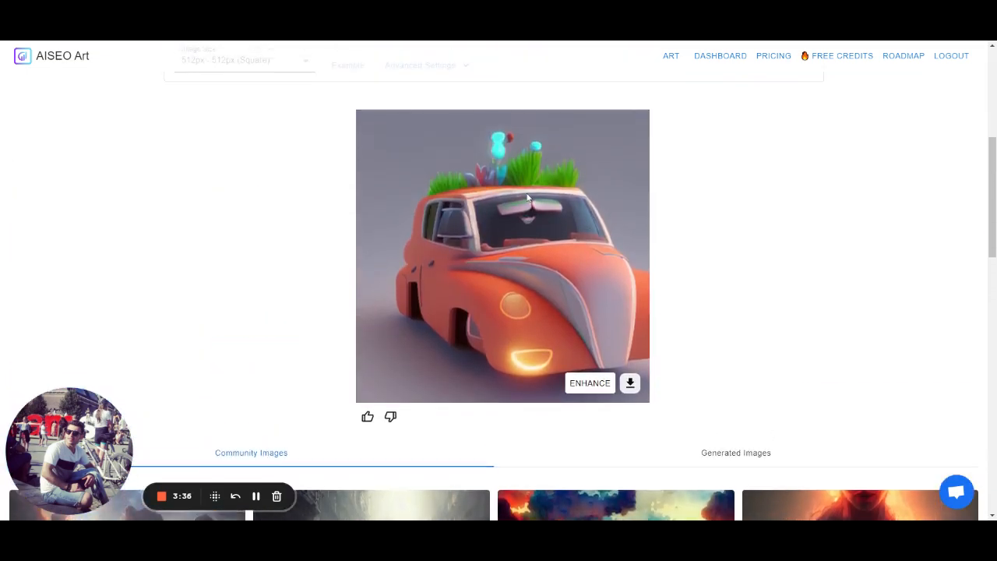
scroll(up, 3)
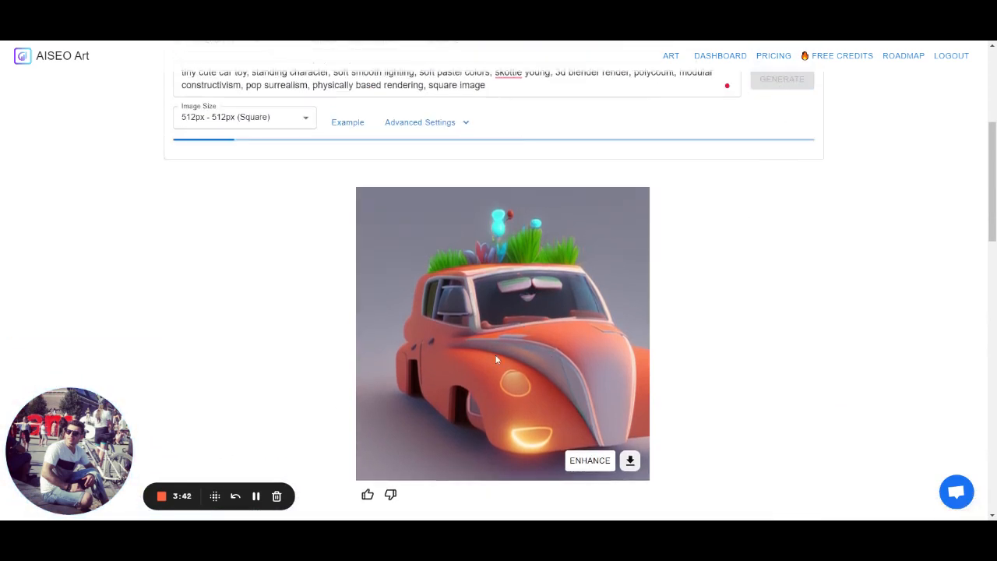
scroll(up, 3)
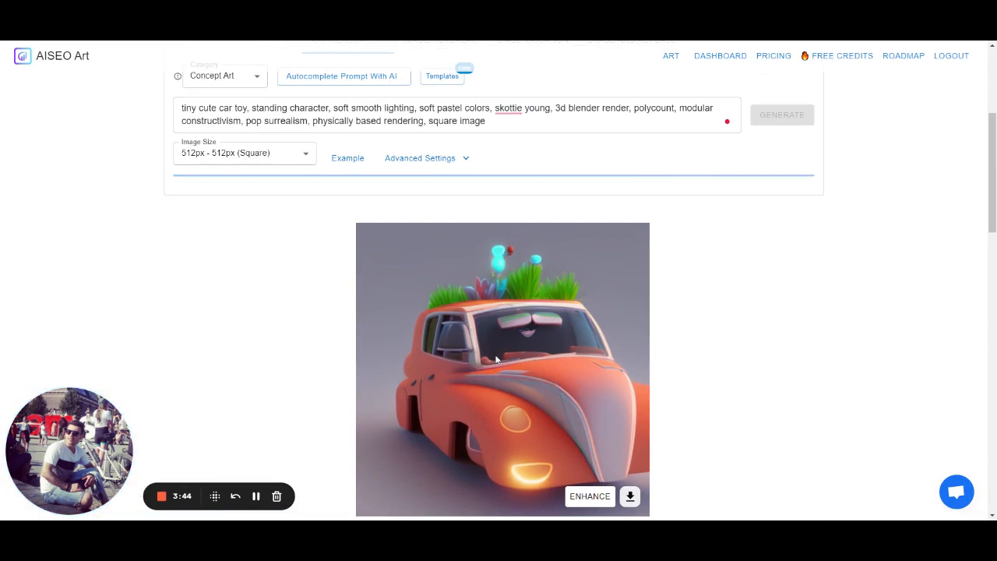
click(782, 115)
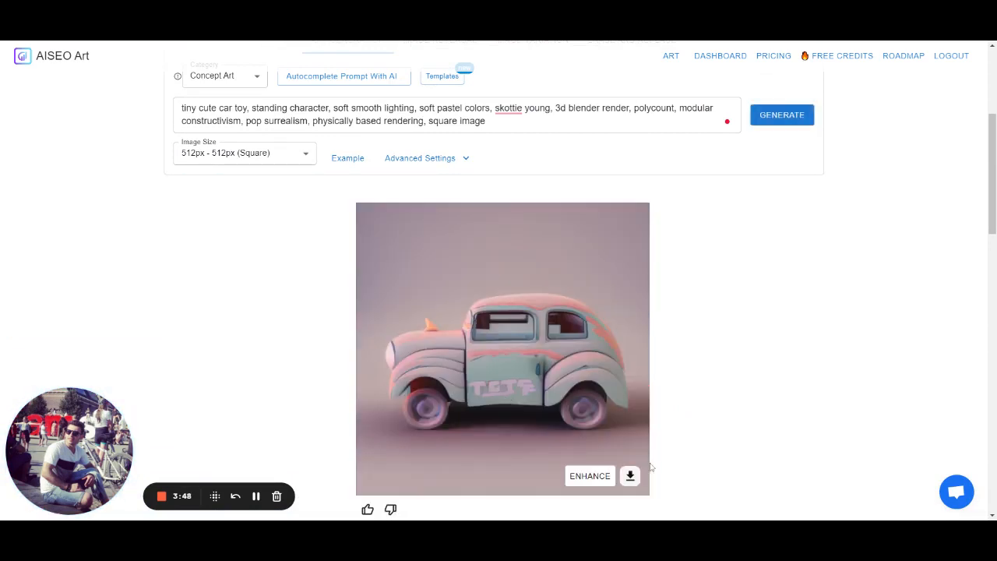
scroll(up, 3)
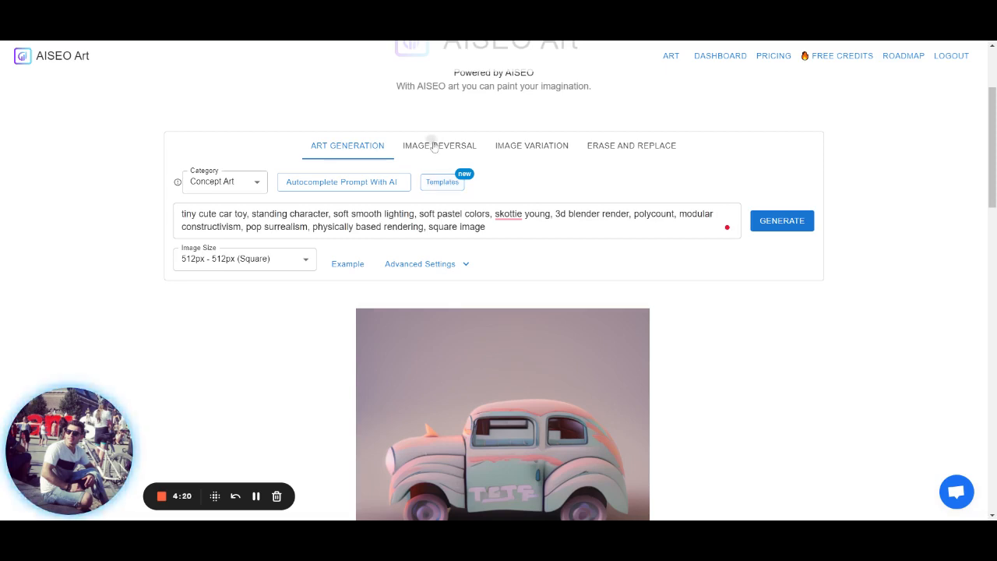
- Run an Image Reversal search on the example national park photo, then move to Image Variation
click(440, 146)
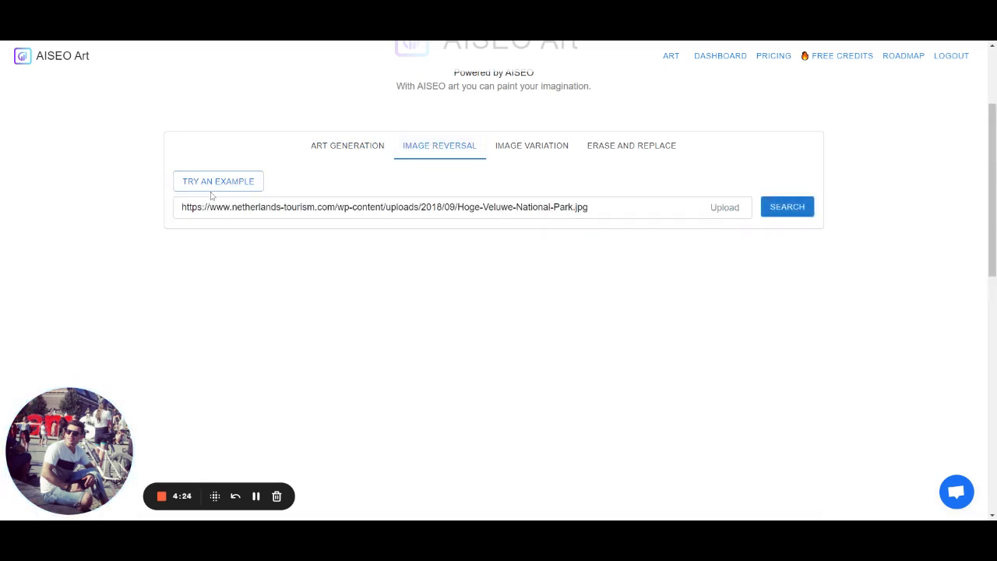
click(786, 205)
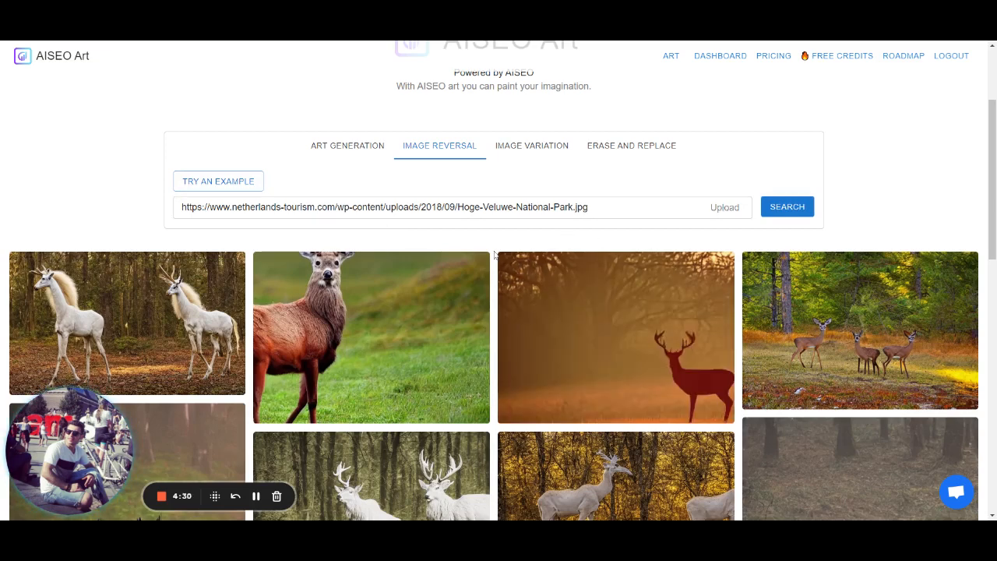
scroll(down, 3)
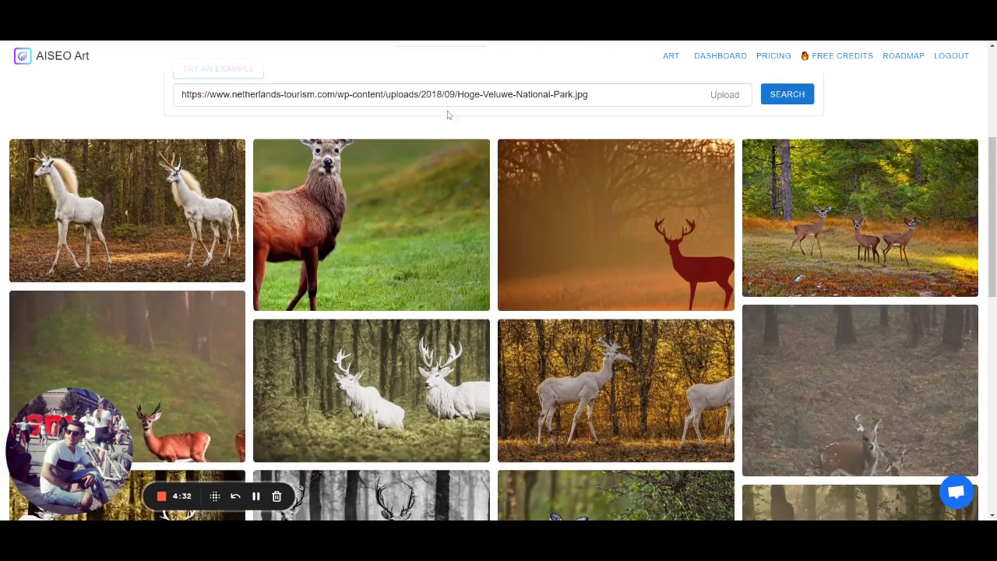
click(533, 134)
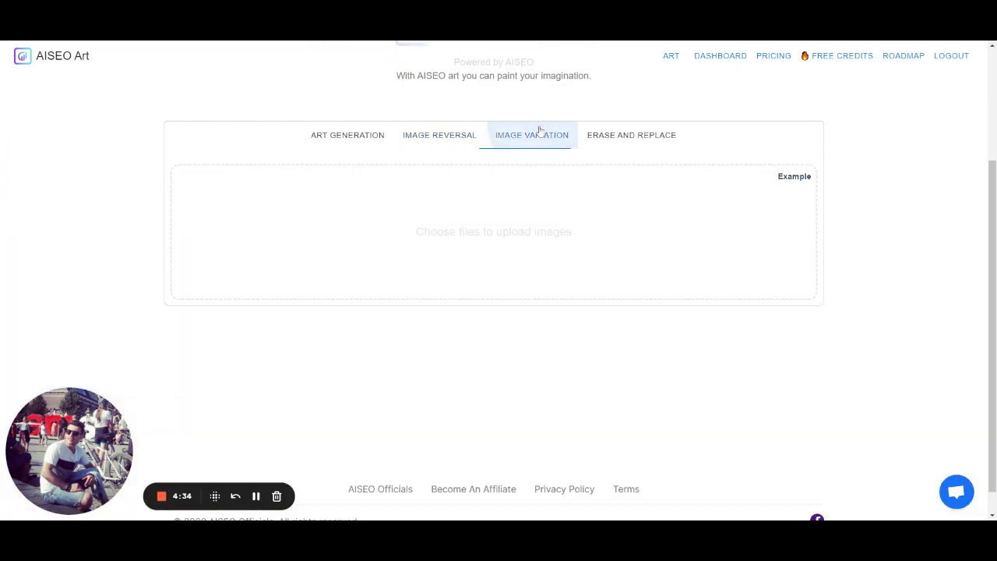
- View the cowboy portrait variations example and dismiss it
click(794, 177)
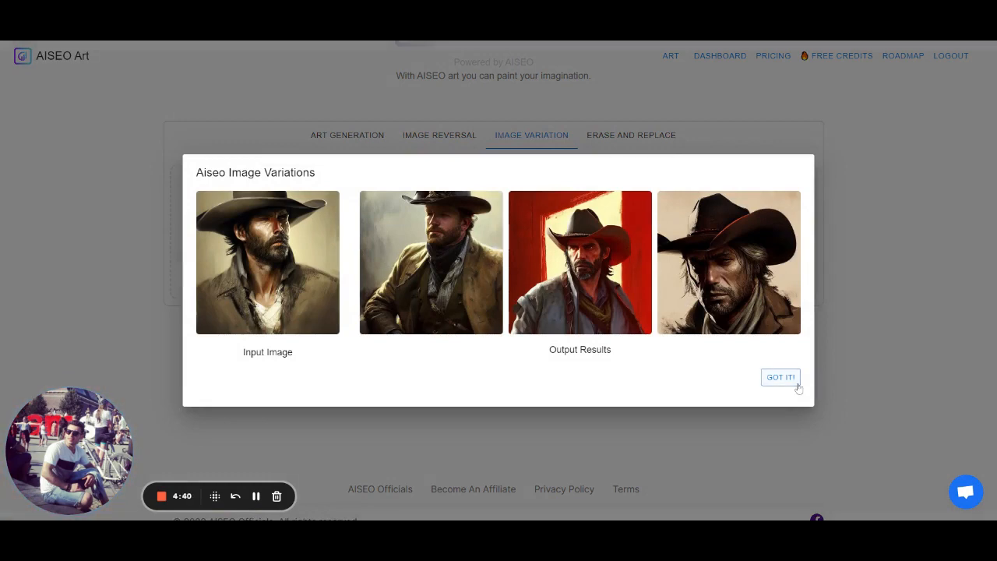
click(780, 377)
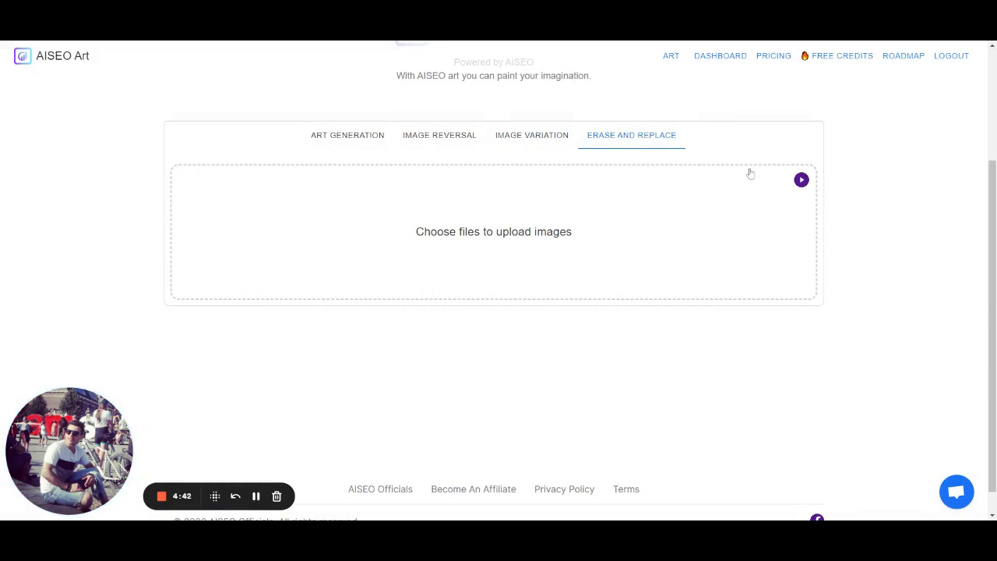
mouse_move(801, 181)
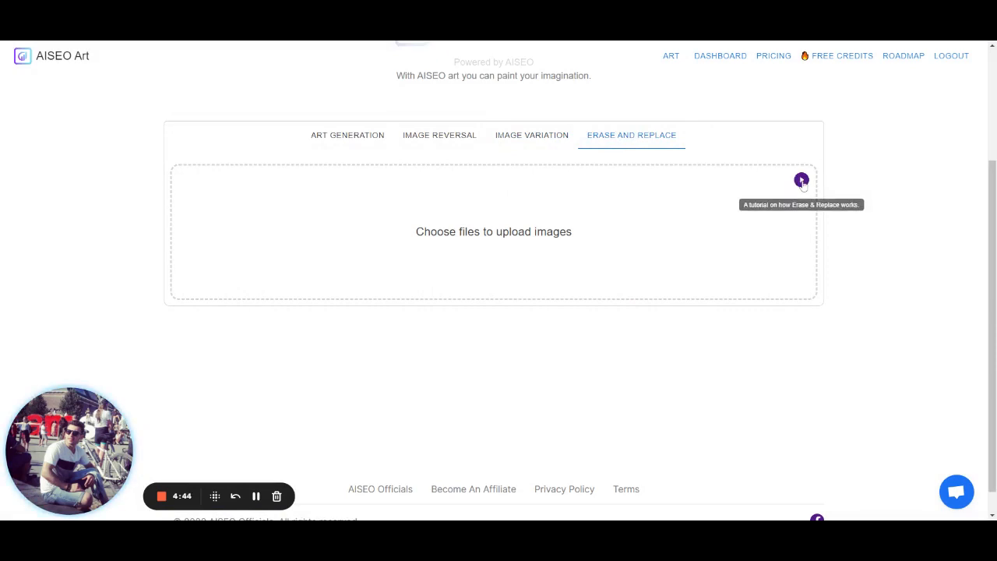
mouse_move(587, 340)
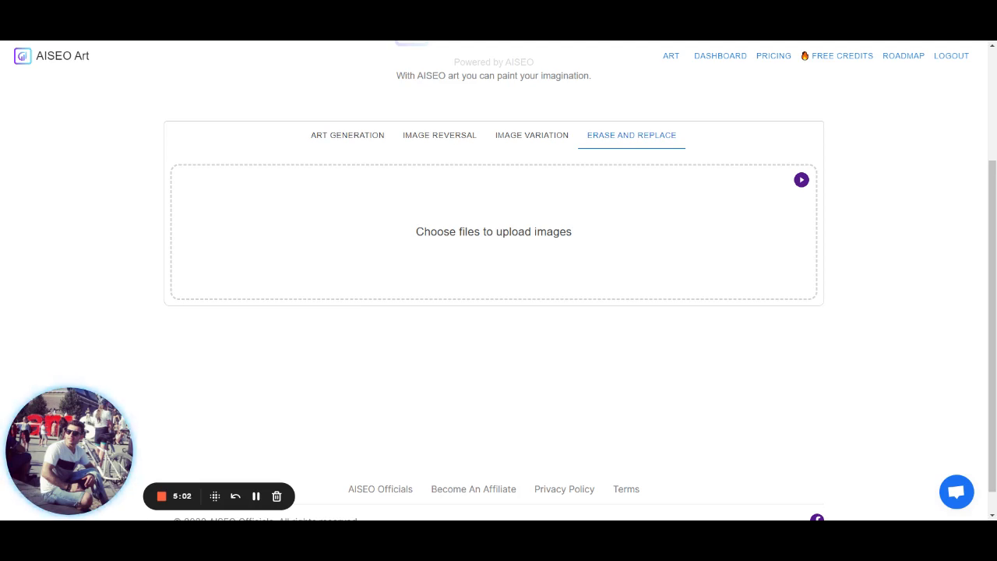
mouse_move(351, 134)
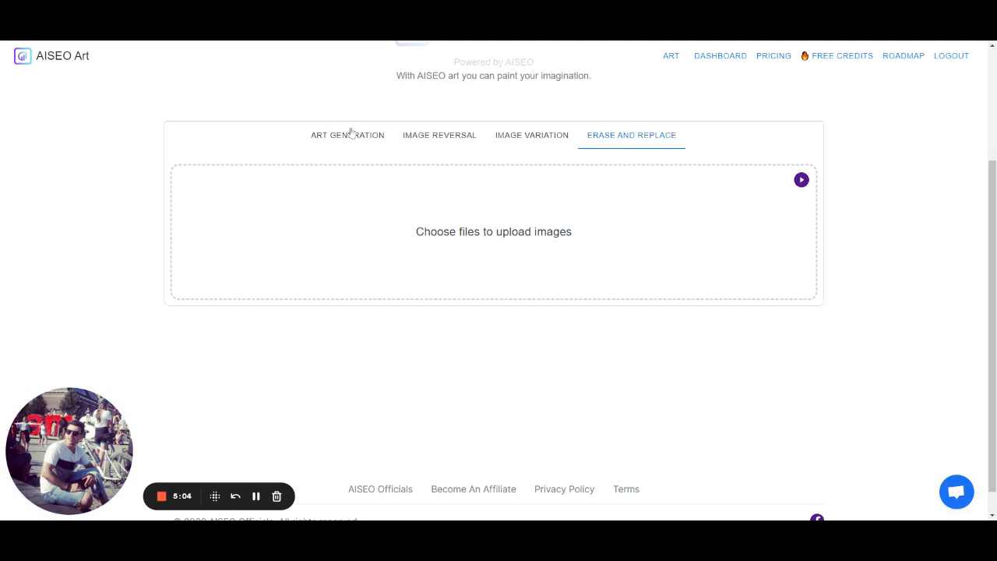
- Switch back to Art Generation and browse the pastel toy car result and community gallery
click(347, 134)
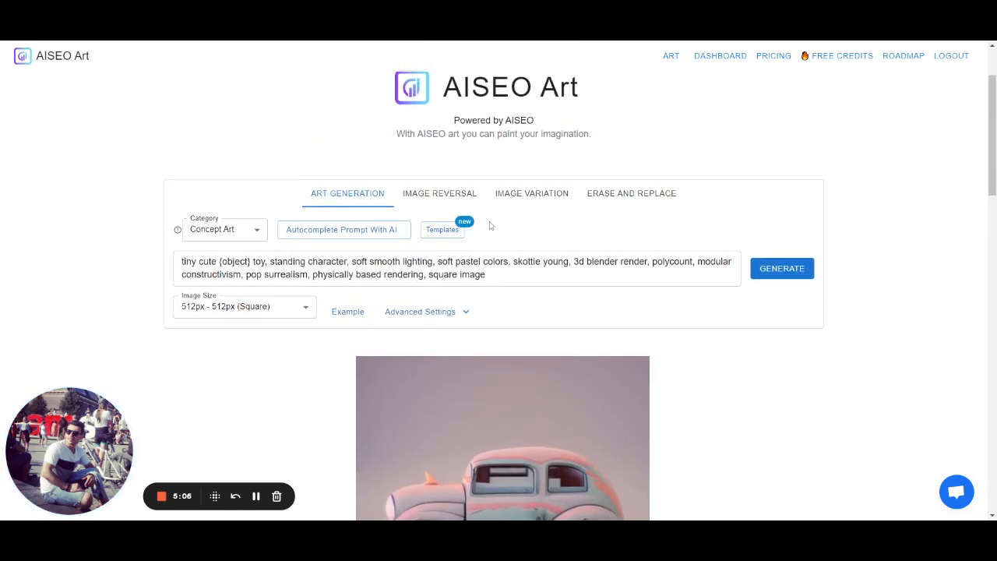
scroll(down, 3)
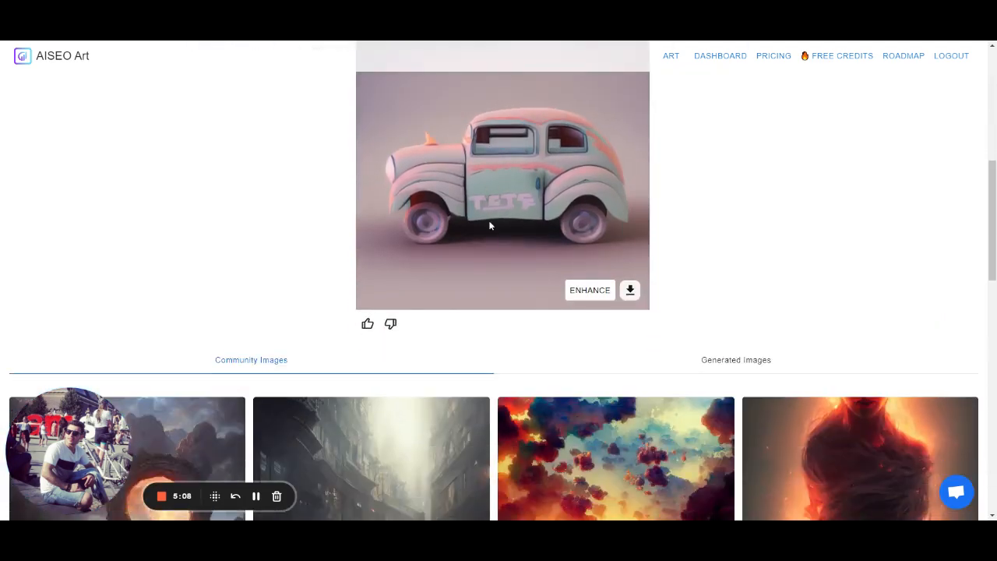
scroll(down, 3)
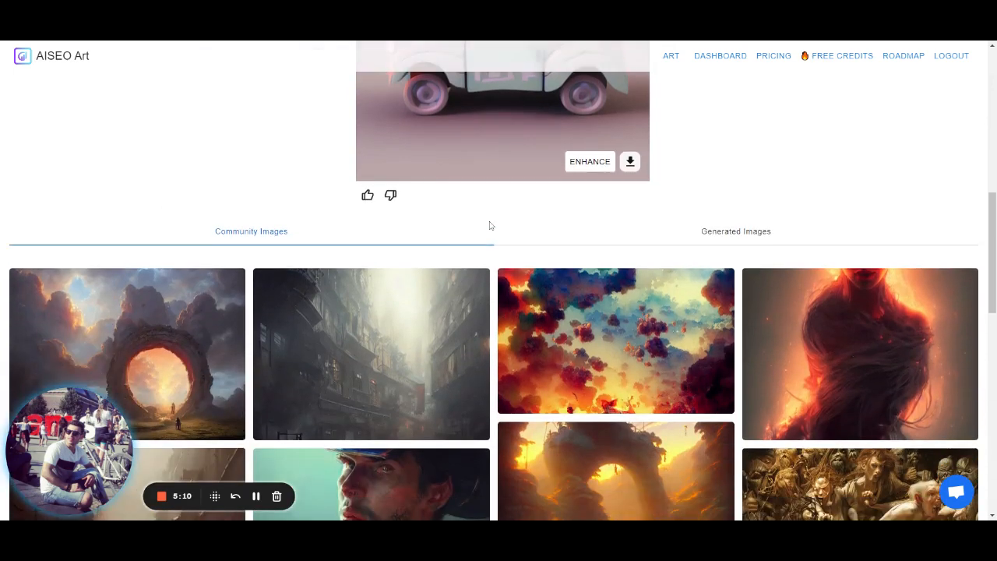
scroll(up, 3)
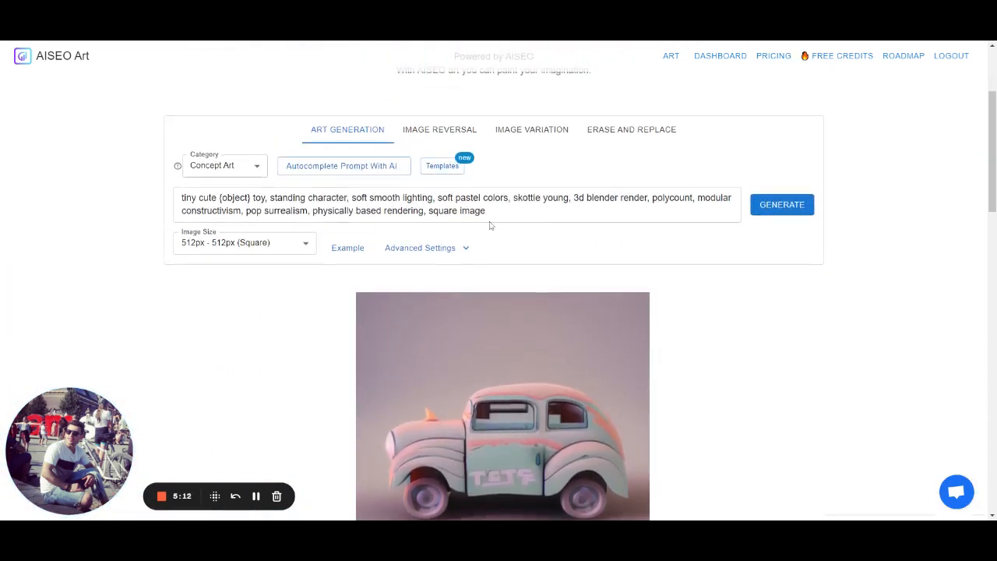
scroll(up, 3)
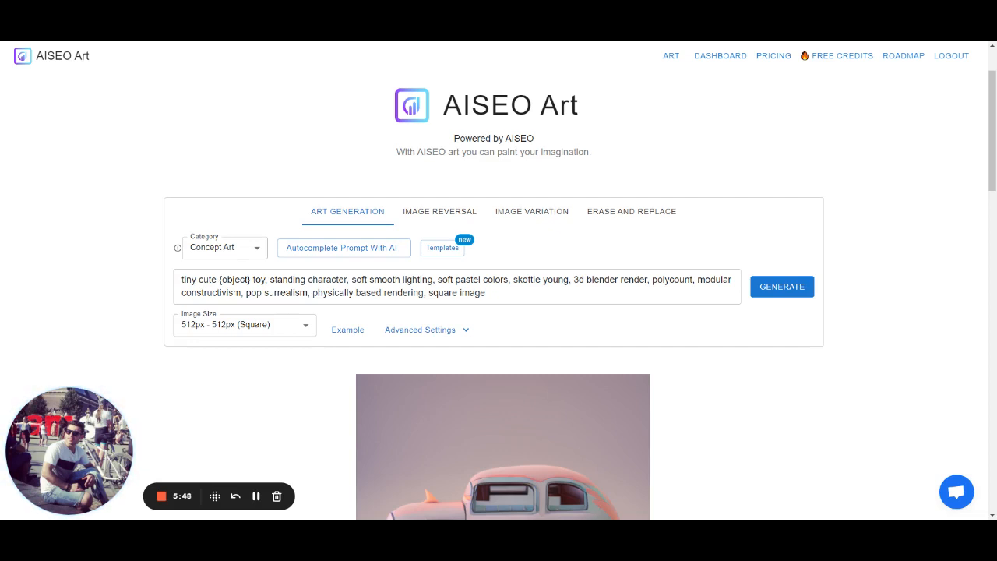
mouse_move(164, 495)
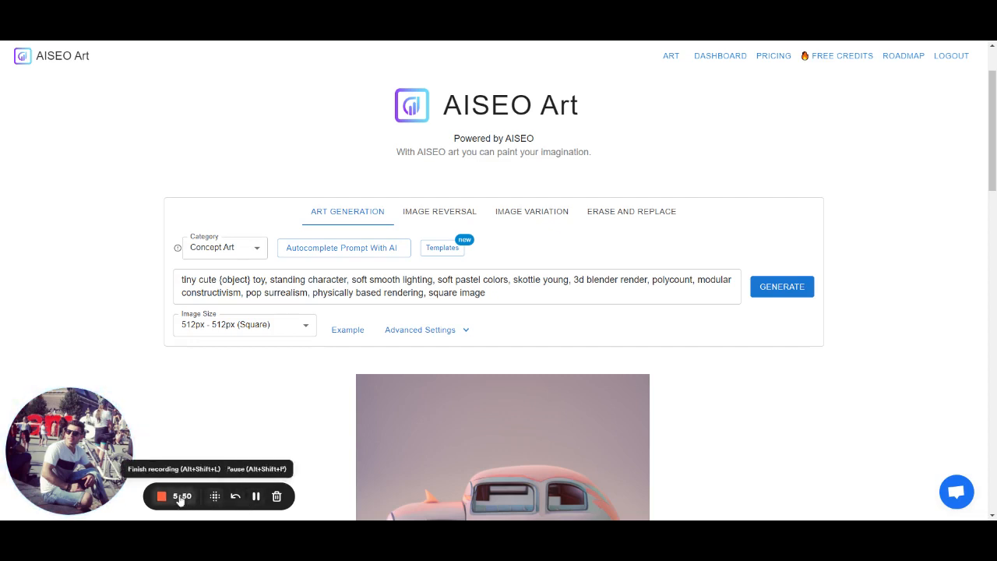